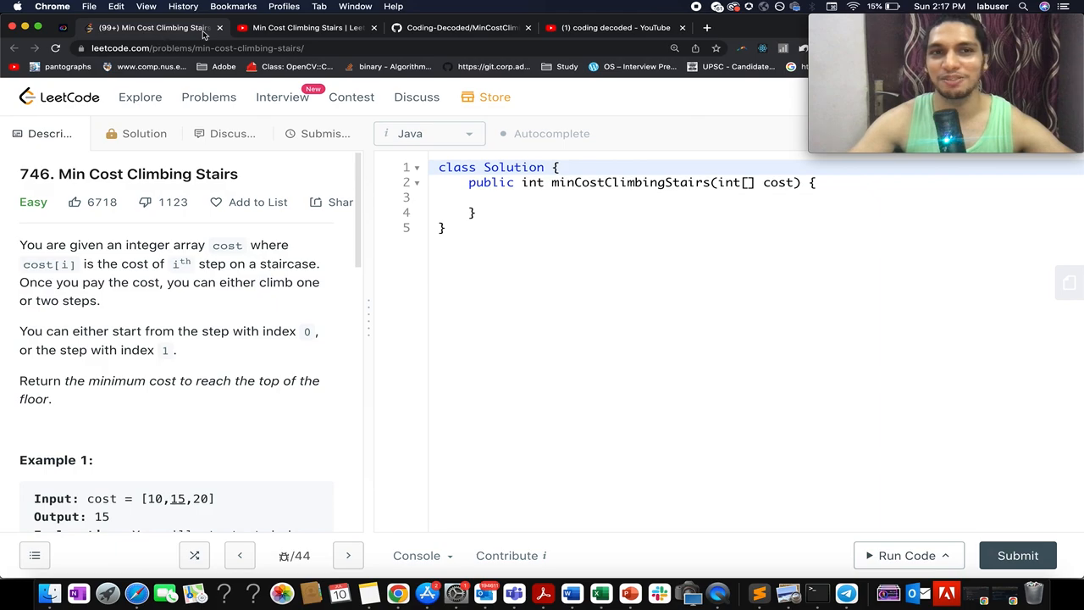
# Switch to the Min Cost Climbing Stairs YouTube video and scroll to its comments
pyautogui.click(308, 27)
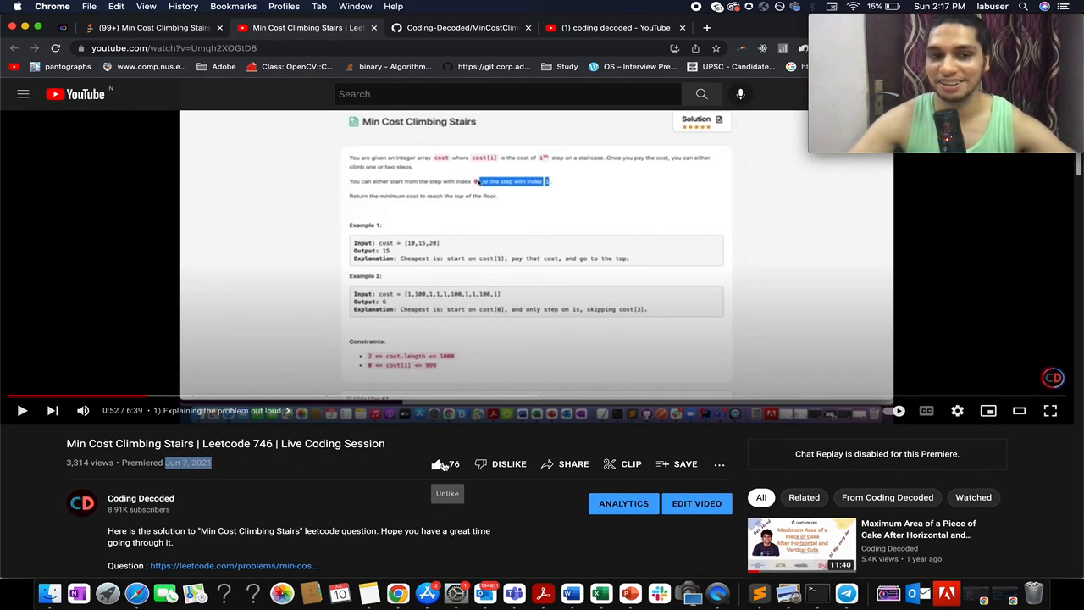
pyautogui.scroll(-3)
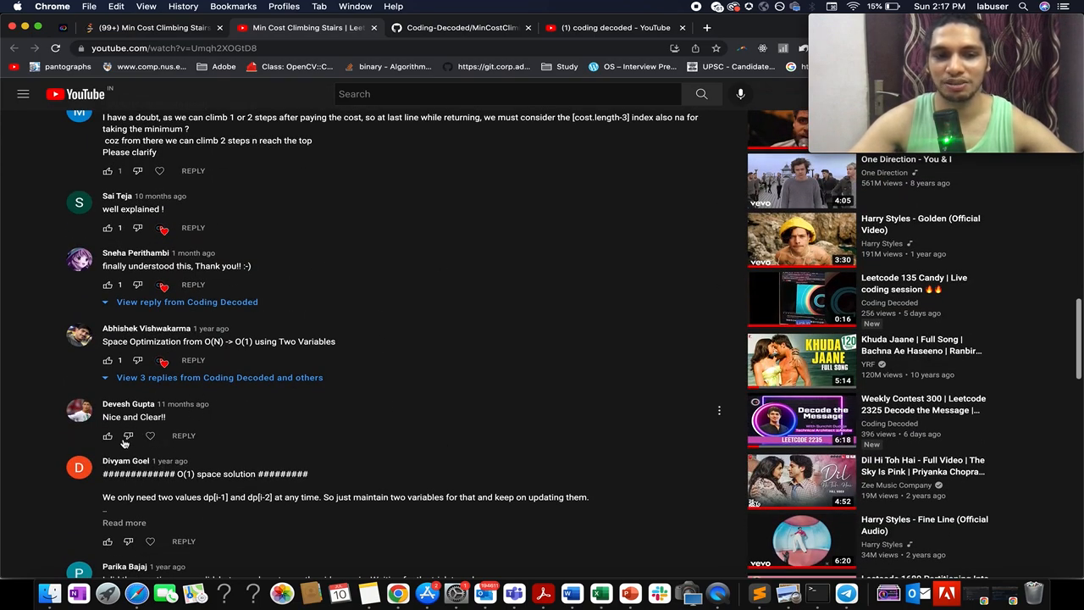
pyautogui.moveTo(129, 434)
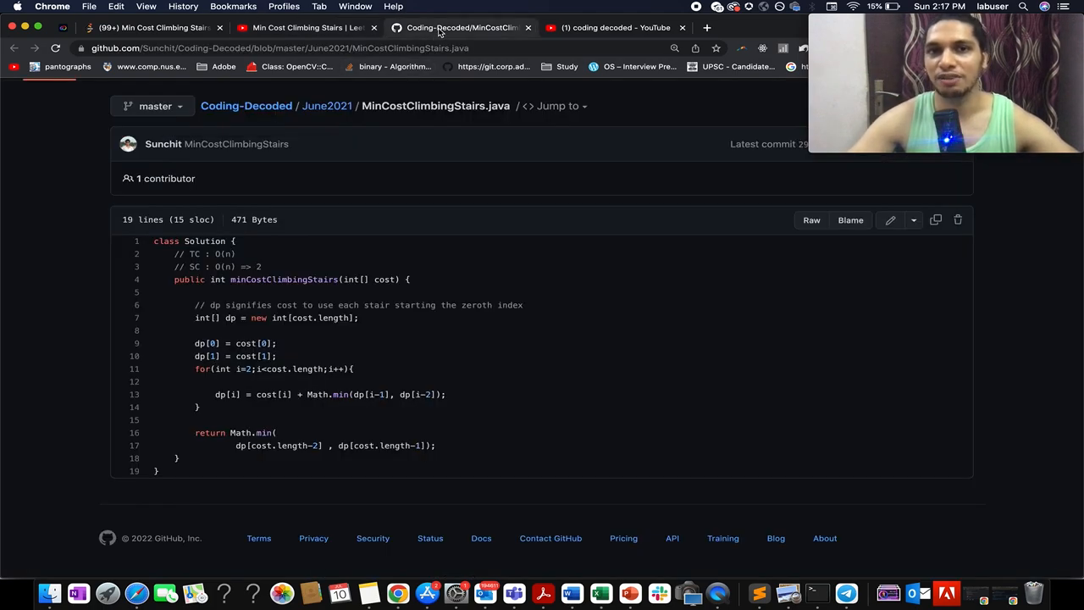
pyautogui.moveTo(217, 358)
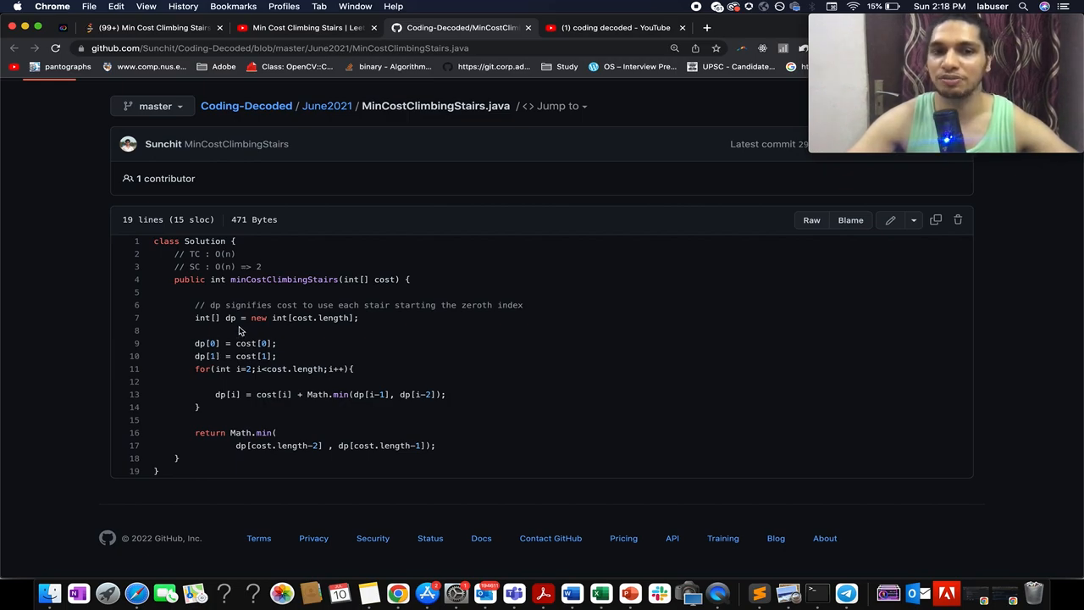
# Highlight the dp = new int[cost.length] declaration in MinCostClimbingStairs.java, then move to the next tab
pyautogui.moveTo(224, 318); pyautogui.dragTo(342, 318)
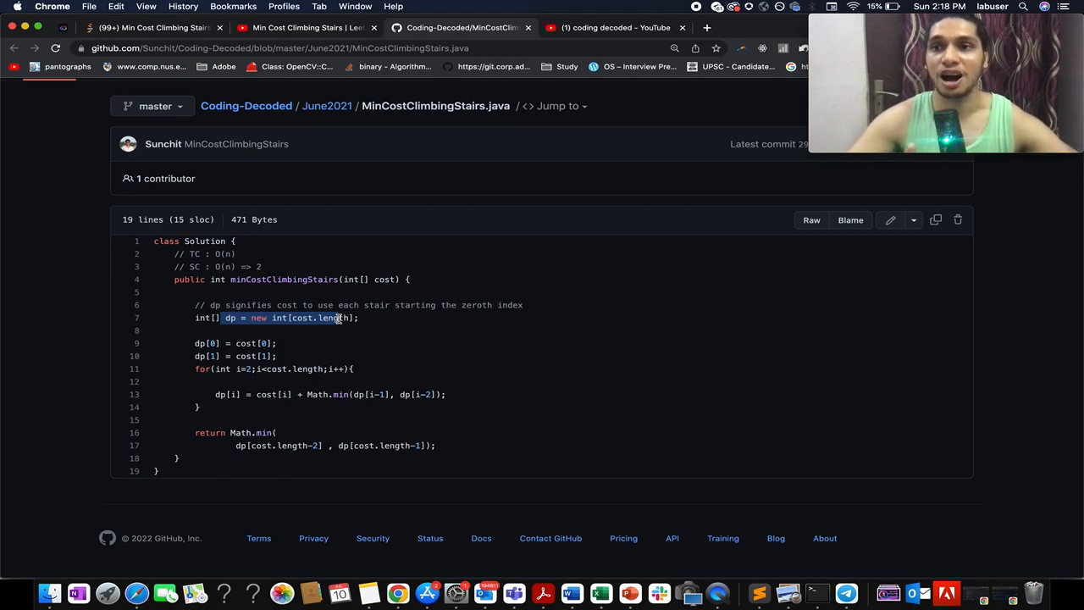
pyautogui.click(617, 27)
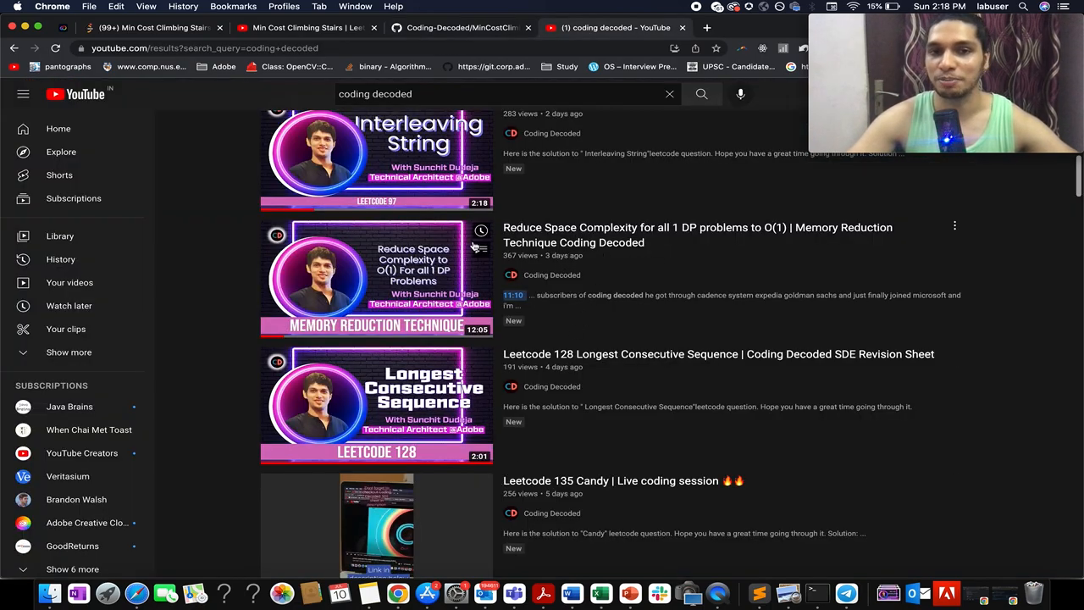
pyautogui.moveTo(432, 275)
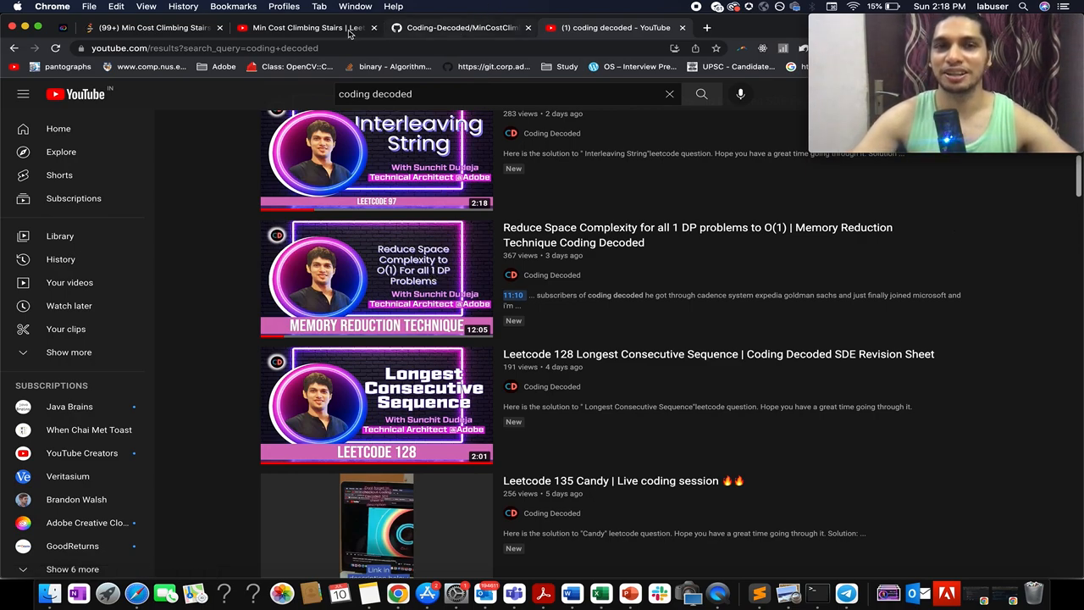
pyautogui.moveTo(466, 257)
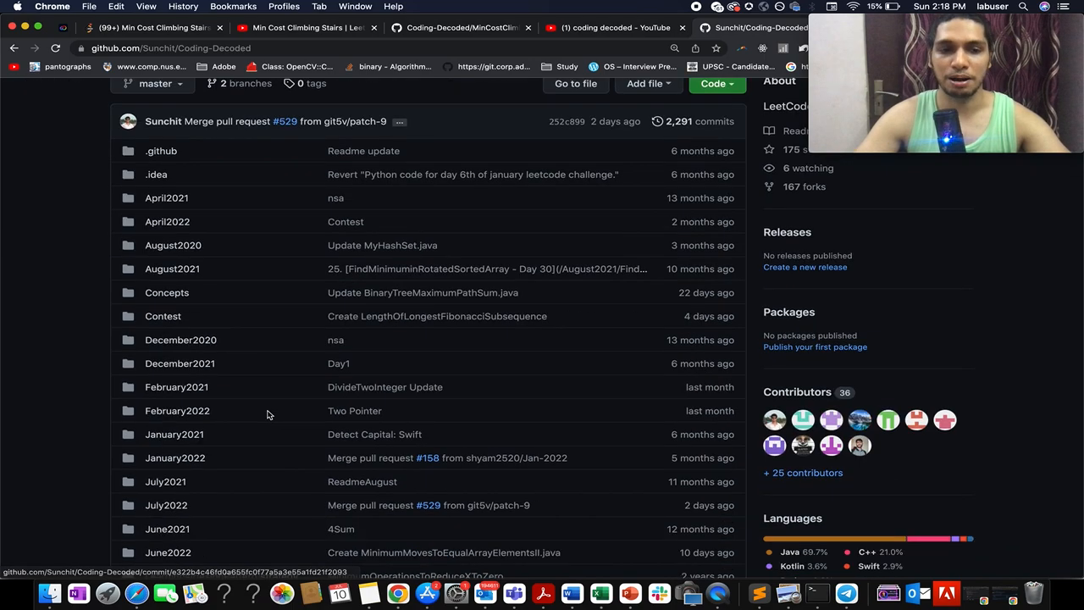
# Go into the SDE Revision Sheet folder and launch the Must Do: Dynamic Programming sheet
pyautogui.scroll(-3)
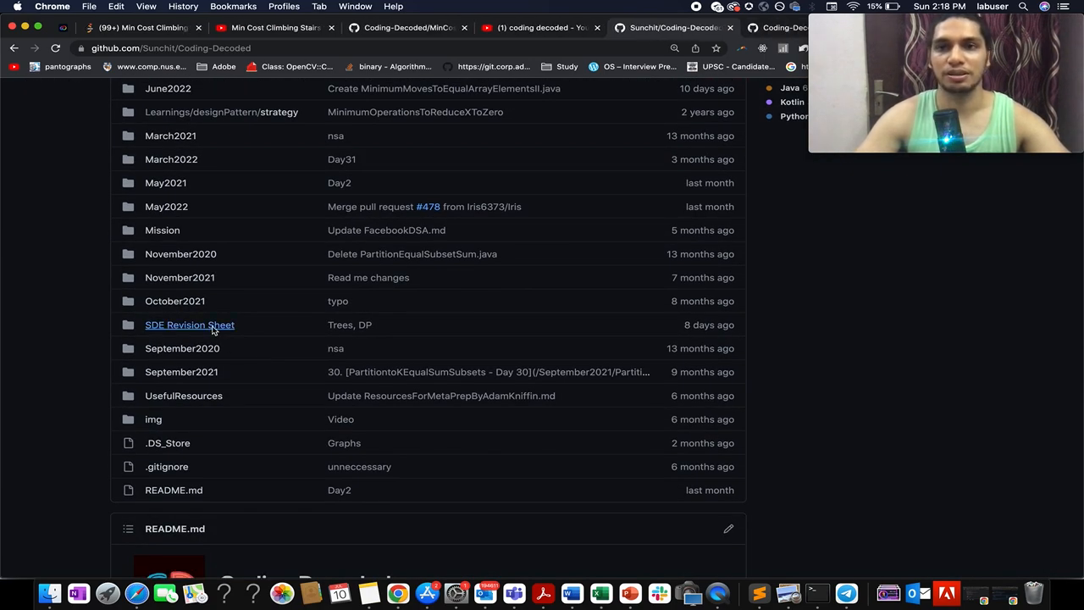
pyautogui.click(190, 325)
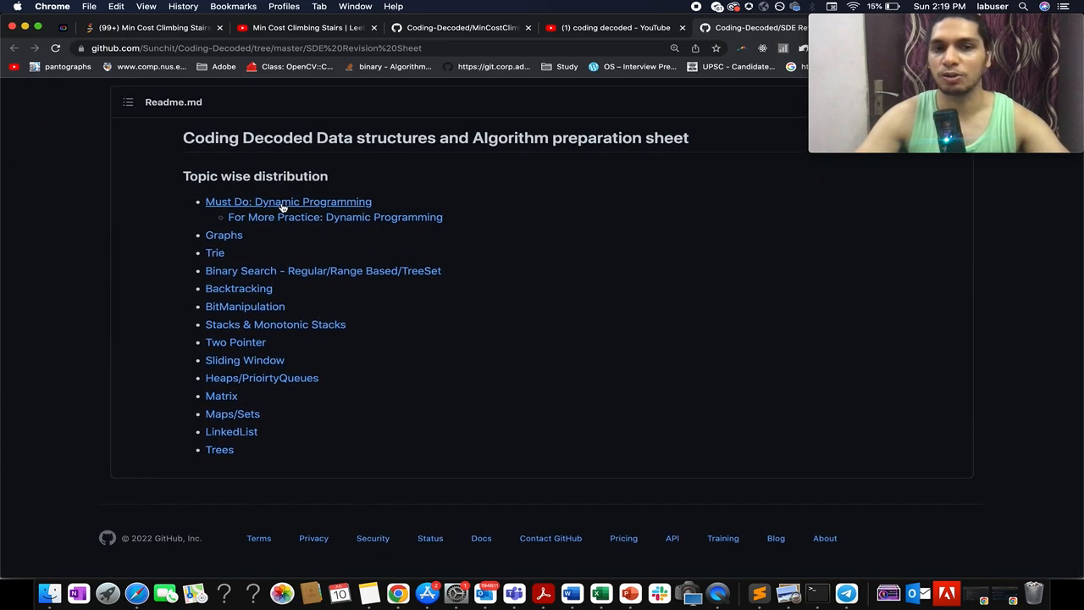
pyautogui.click(288, 202)
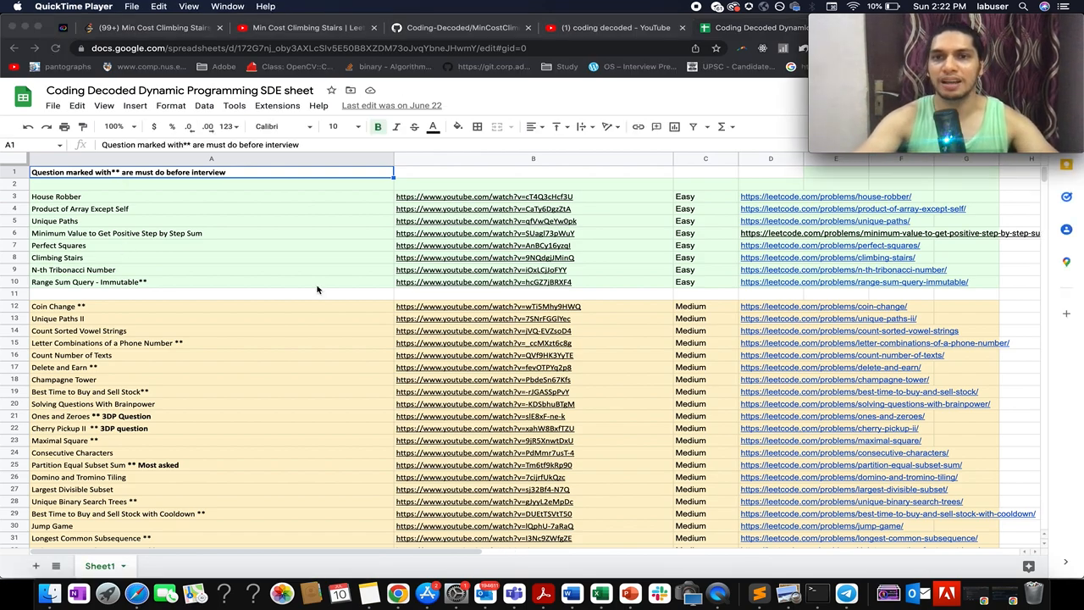
pyautogui.moveTo(210, 325)
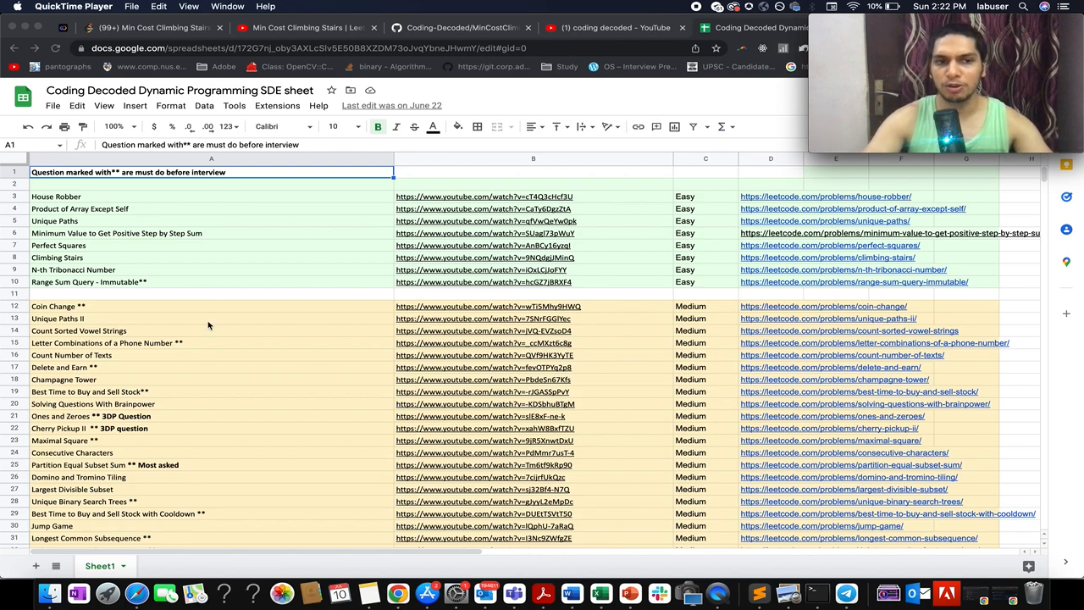
# Scroll the Dynamic Programming SDE sheet into the Medium problems, then return to the Coding-Decoded GitHub tab
pyautogui.scroll(-3)
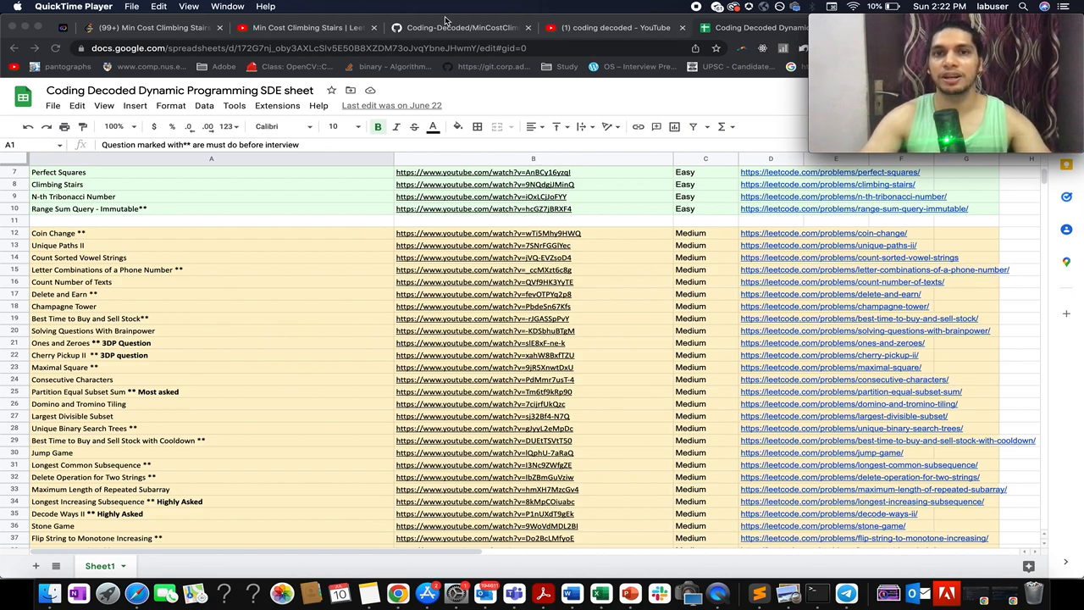
pyautogui.moveTo(643, 53)
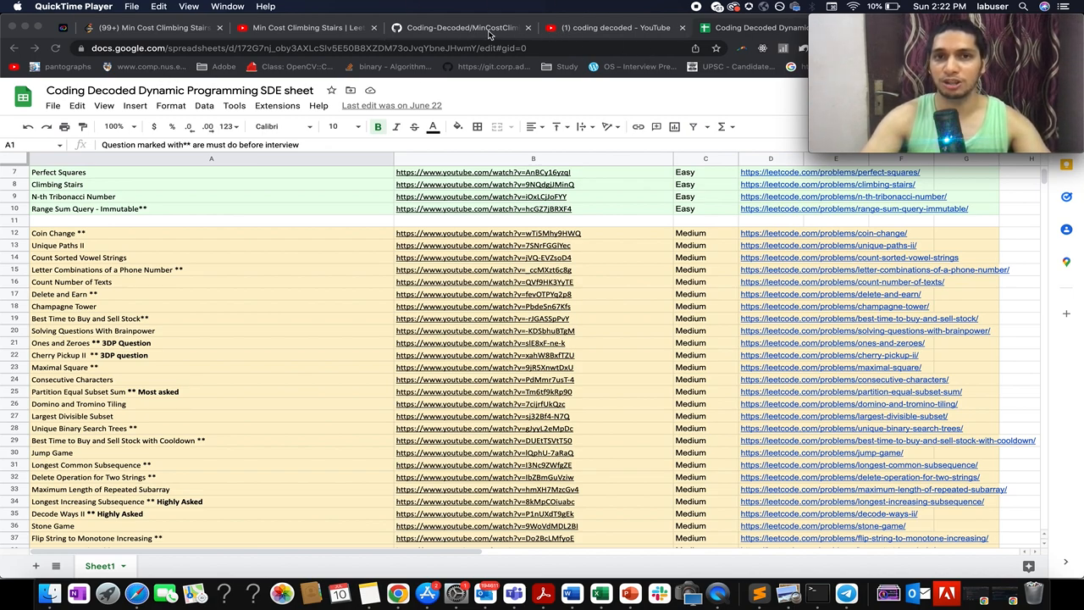
pyautogui.click(460, 28)
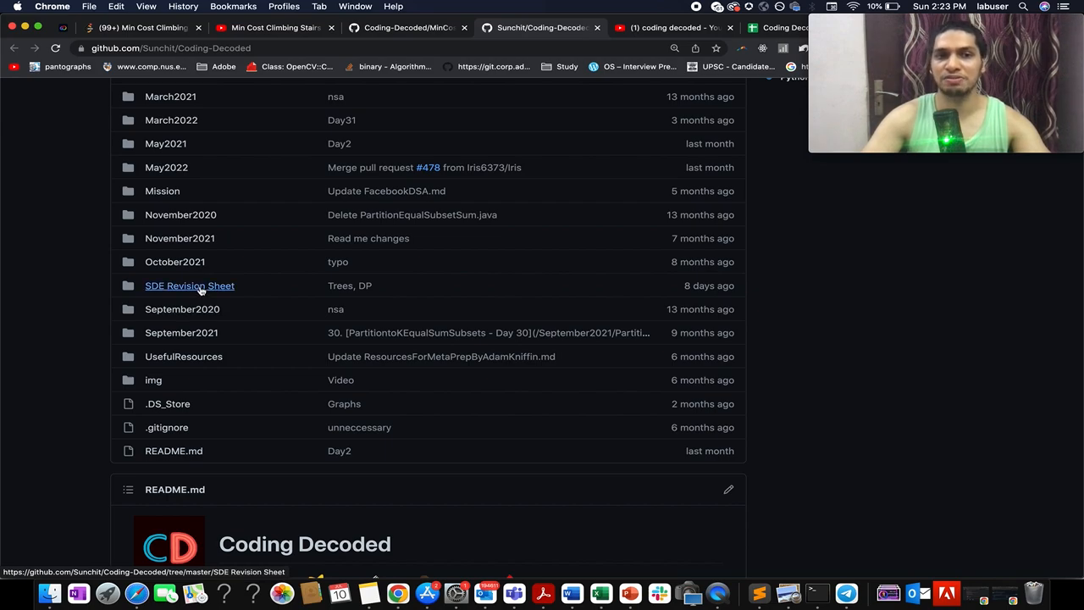
# Reopen the SDE Revision Sheet folder and scroll through its topic-wise sheet list
pyautogui.click(190, 285)
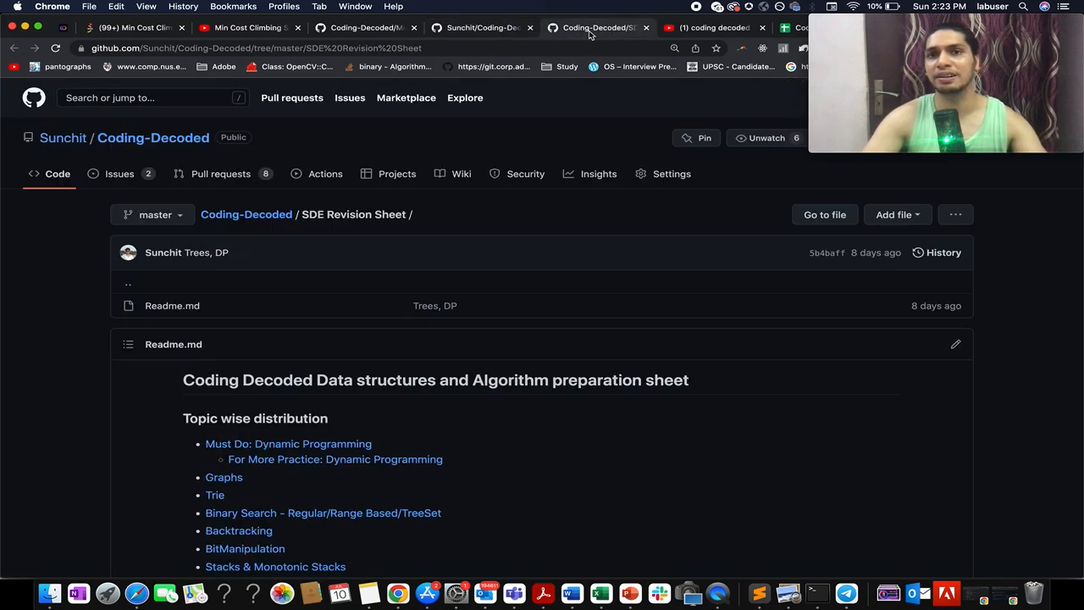
pyautogui.scroll(-3)
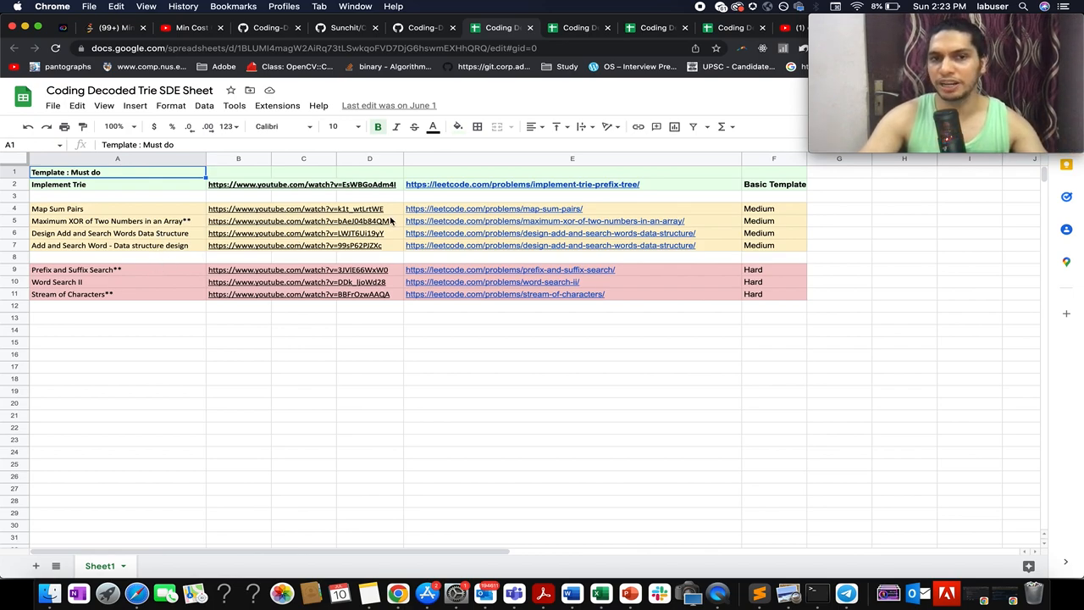
pyautogui.moveTo(360, 254)
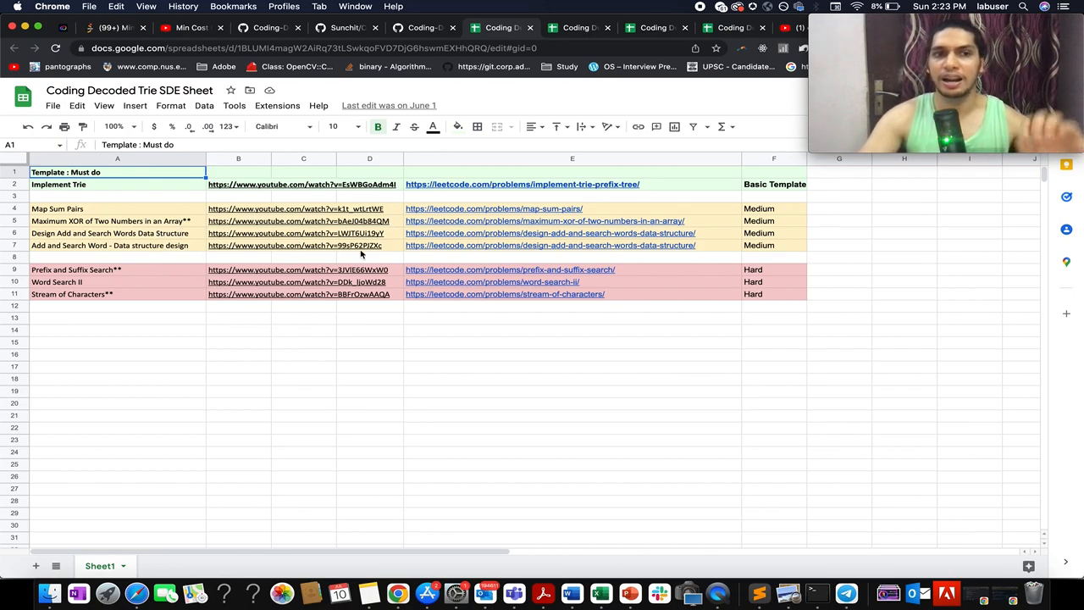